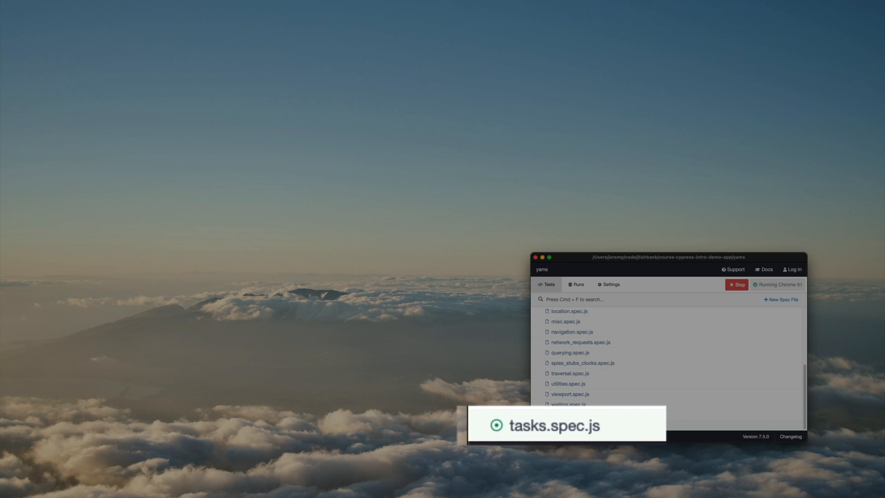
# Run the tasks.spec.js spec so its 'displays the board' test passes in Chrome
pyautogui.click(566, 425)
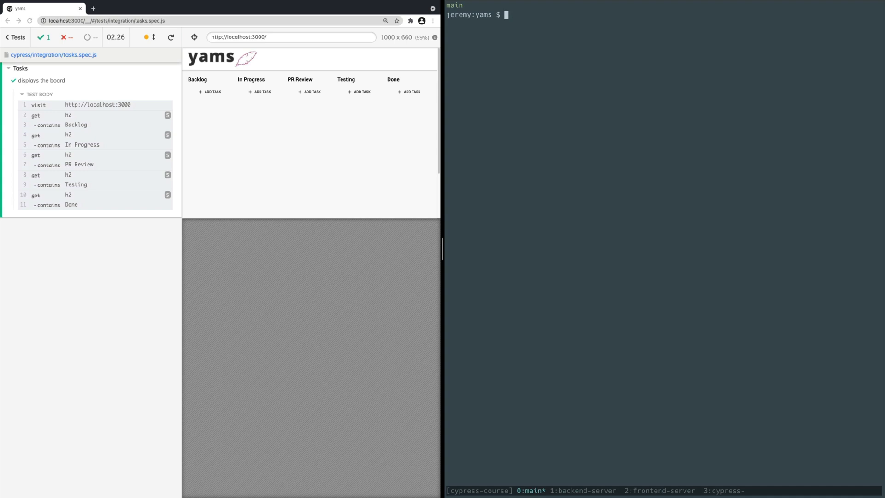
# Open cypress/integration/tasks.spec.js in Vim and add an empty it('creates a task', function () {}) test
pyautogui.write('vim')
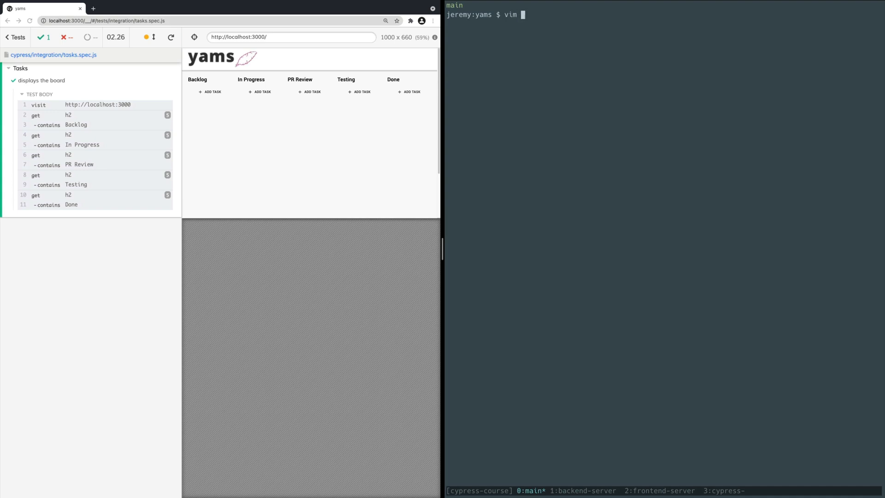
pyautogui.write('cypress/integration/tasks.spec.js')
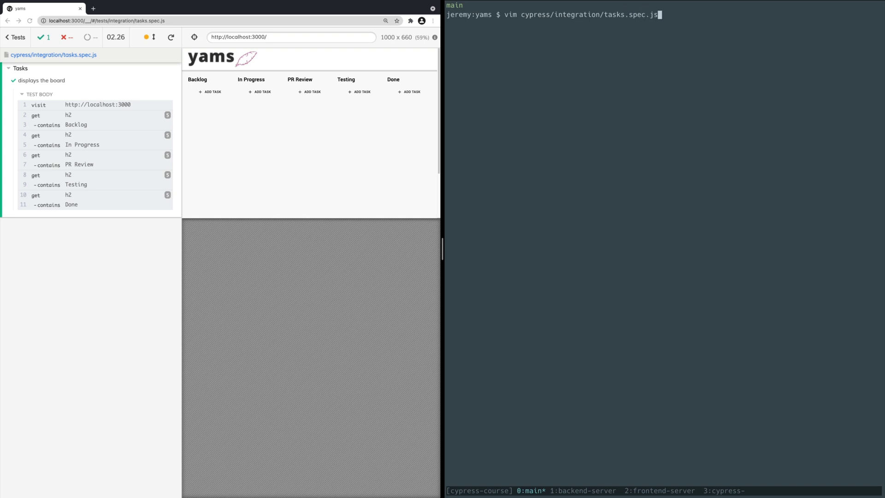
pyautogui.press('Return')
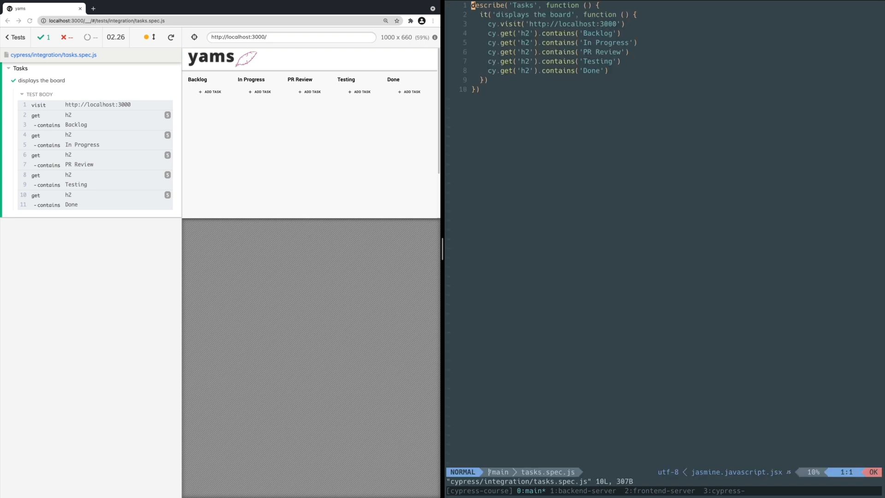
pyautogui.press('o')
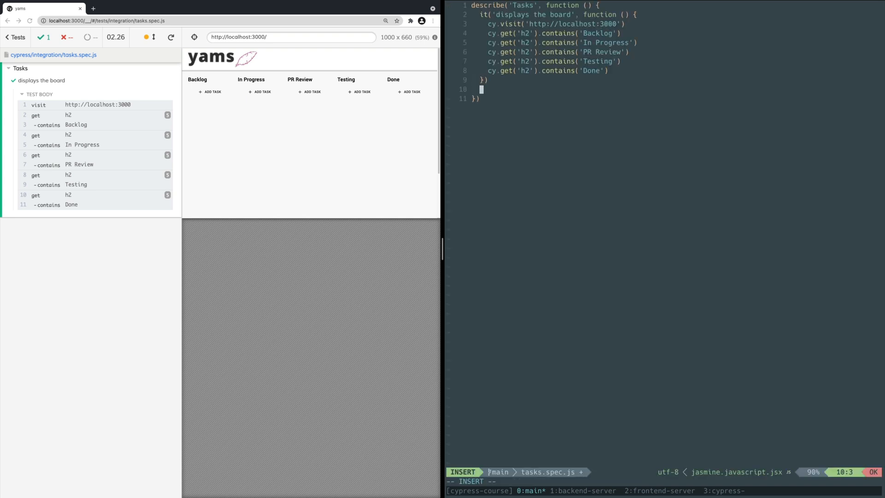
pyautogui.write("it('creates a")
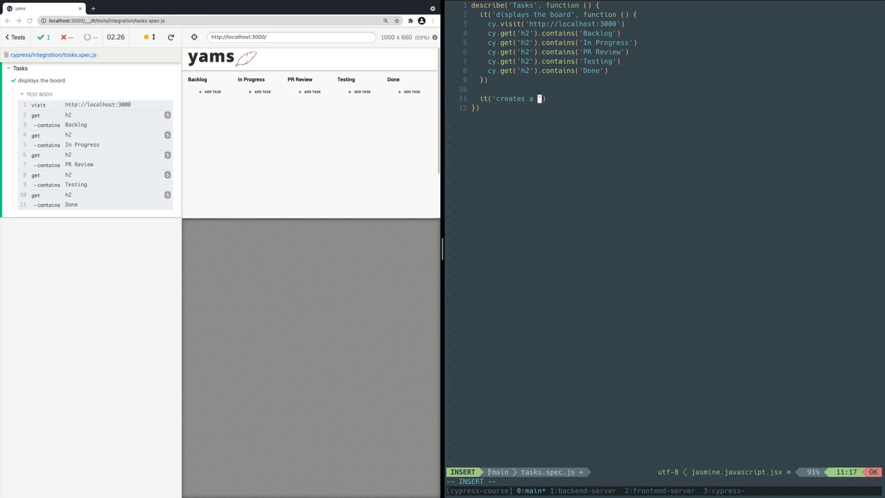
pyautogui.write("task', function ()")
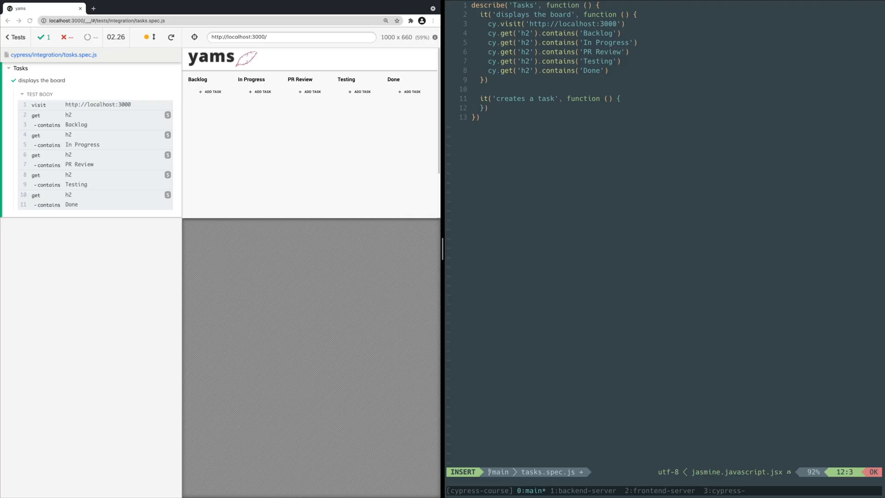
pyautogui.write('cy.visi')
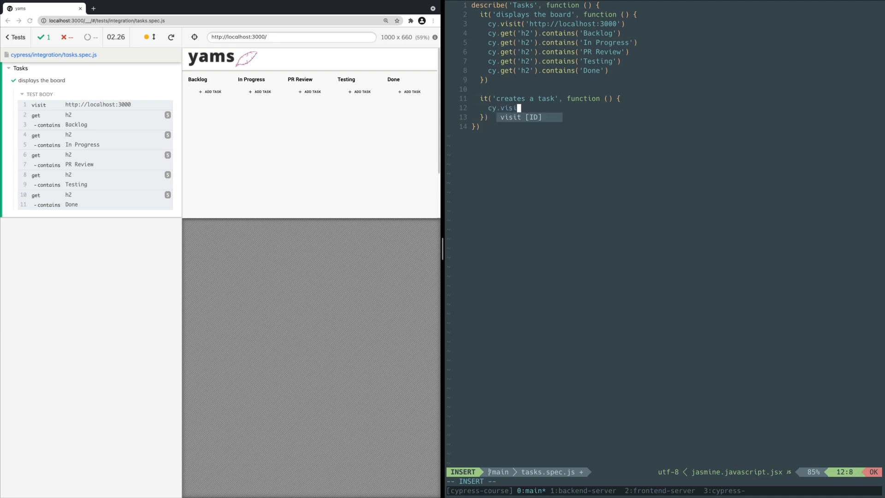
pyautogui.write("('http://localhost:3000")
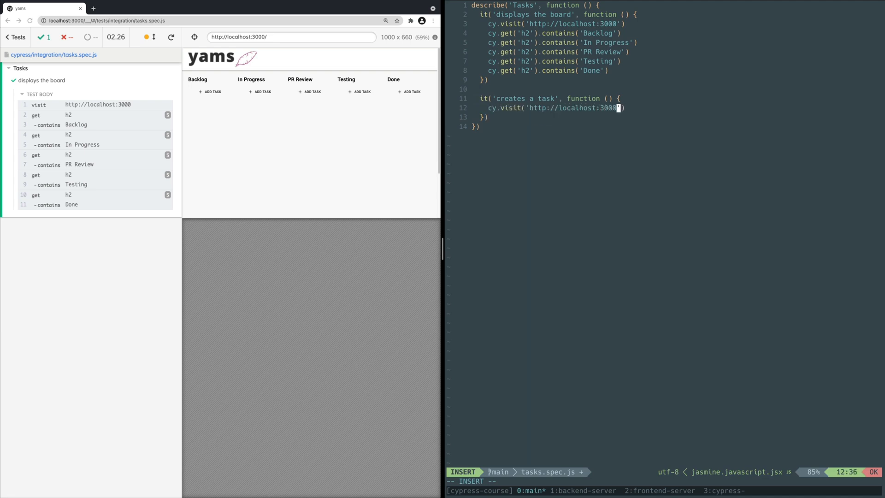
pyautogui.write("cy.contains('Add Tas'")
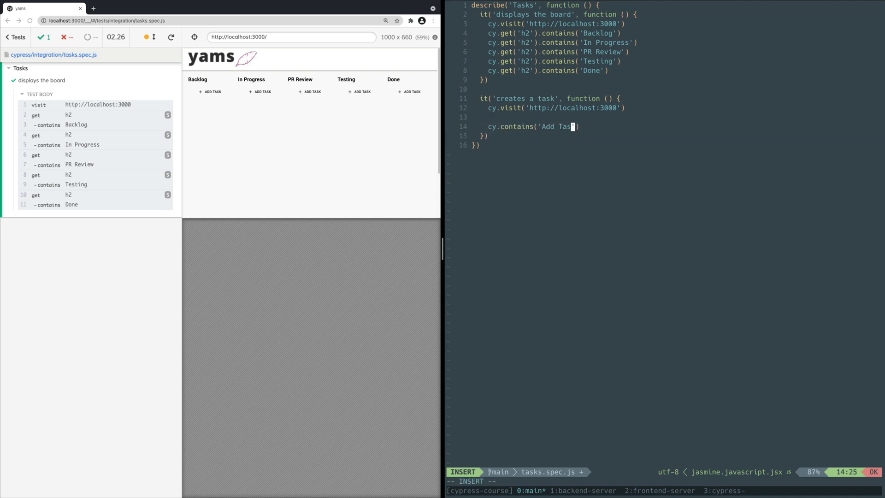
pyautogui.write("k')")
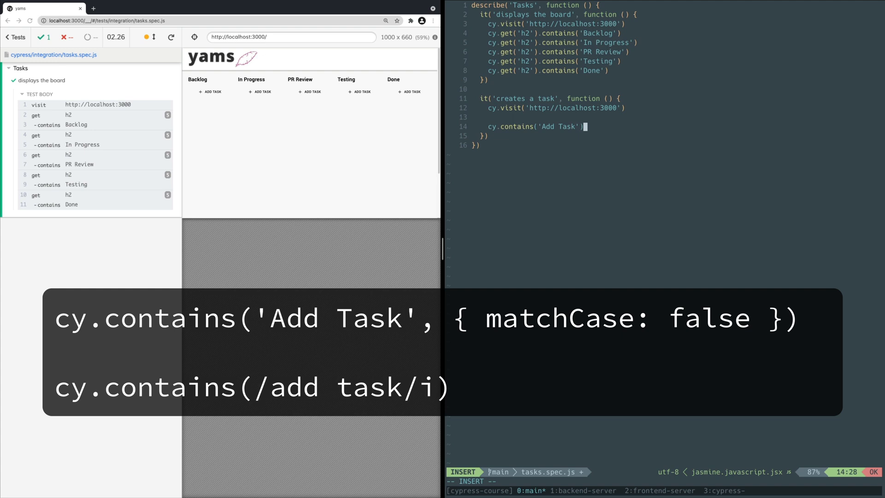
# Append .click() to the Add Task line and save the spec so the tests rerun
pyautogui.write('.click(')
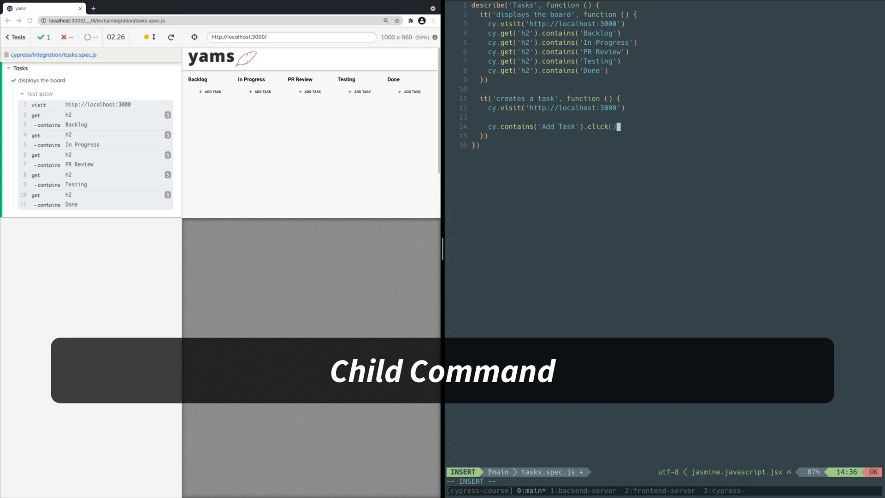
pyautogui.press('Escape')
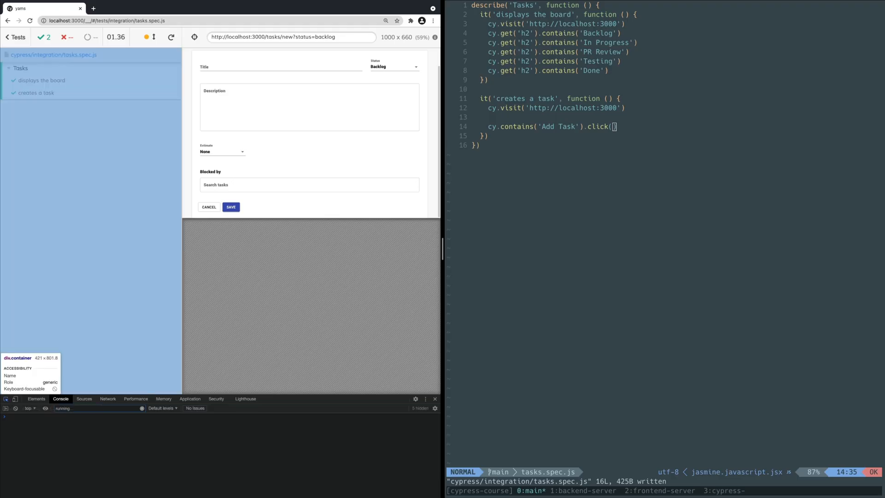
# Inspect the task form's Title field in DevTools to reveal its input's name attribute
pyautogui.click(36, 398)
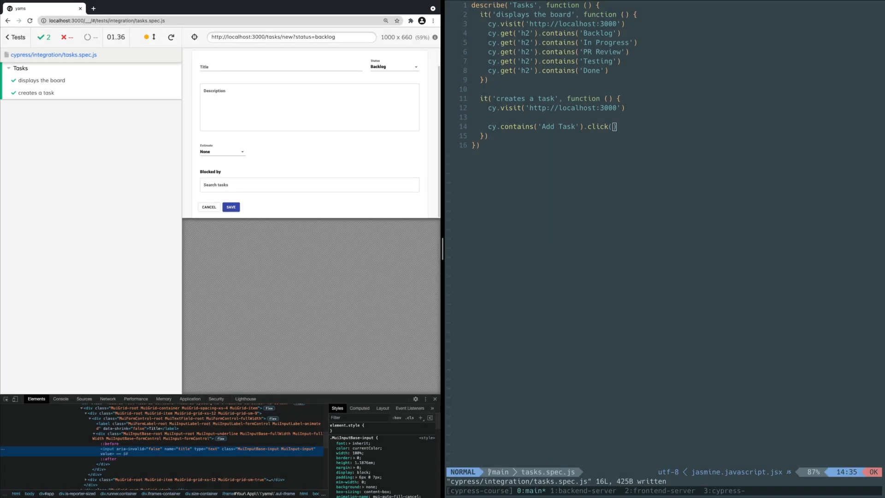
# Add cy.get('input[name="title"]').type('New Task') and save the spec
pyautogui.write("cy.get('input[")
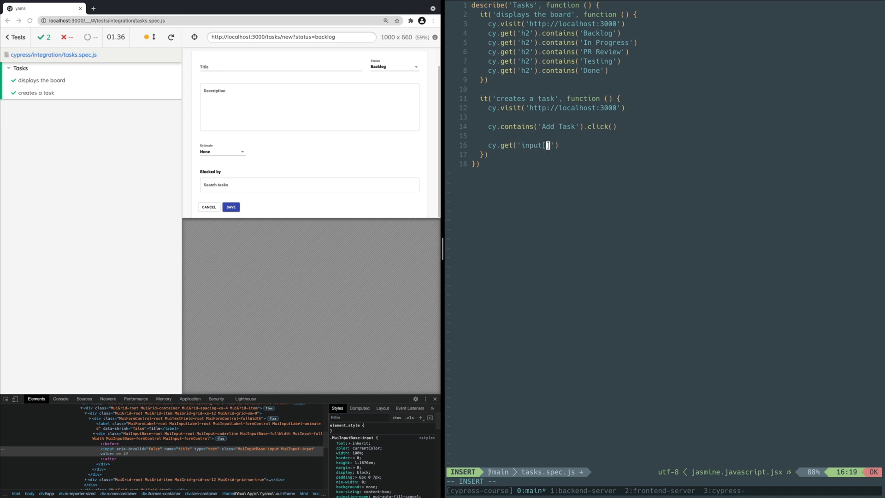
pyautogui.write('name="title"]\').type(\'New Task')
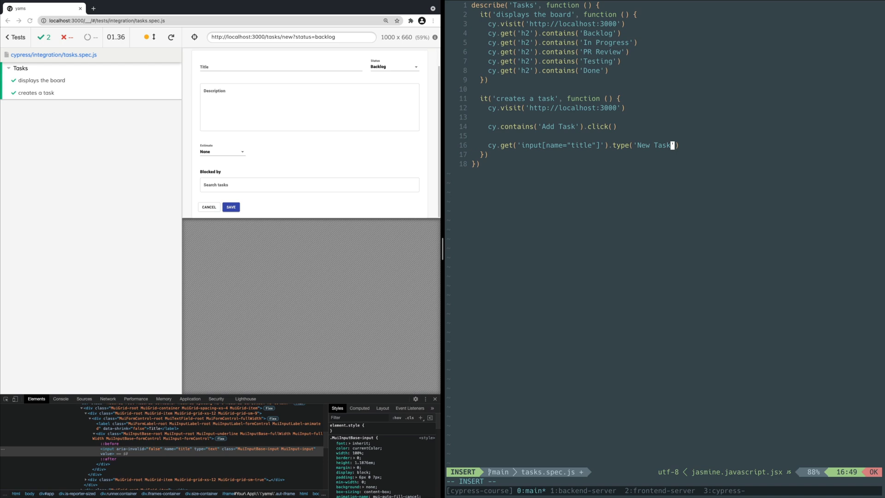
pyautogui.press('Escape')
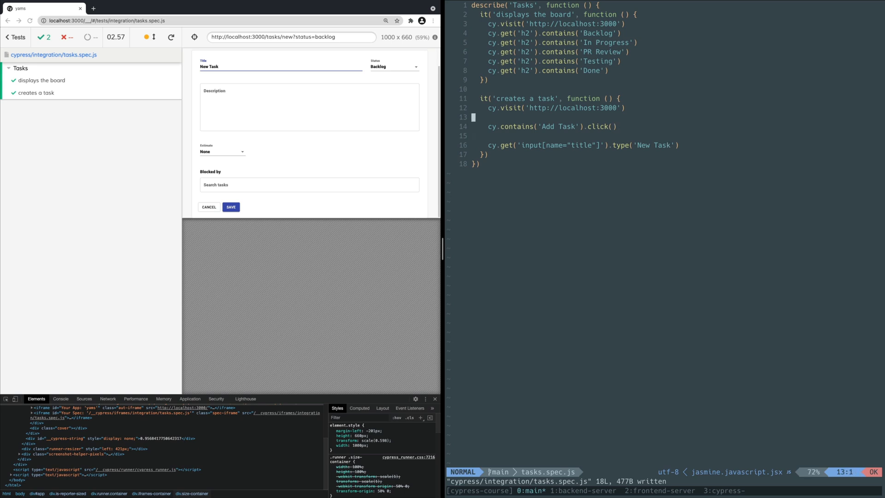
# Define const title as `New Task-${Date.now()}` and type that title variable into the title input
pyautogui.write("const title = '")
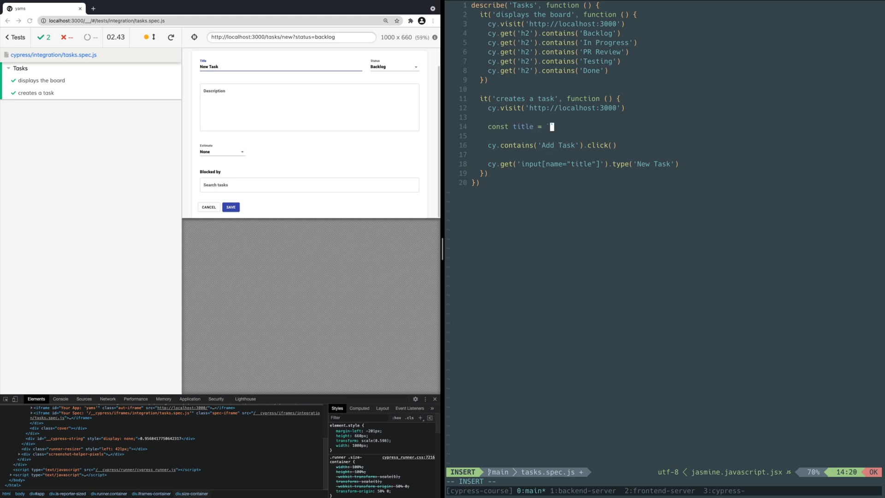
pyautogui.write('New Task-')
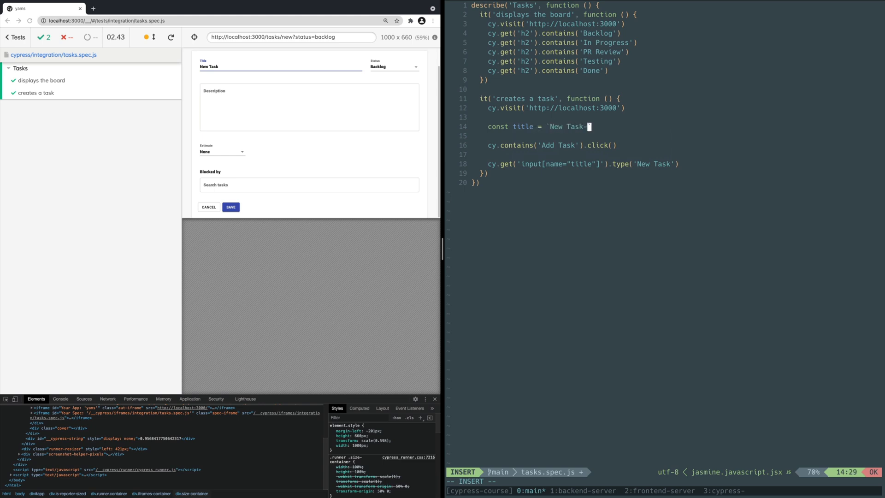
pyautogui.write('${Date.now()}')
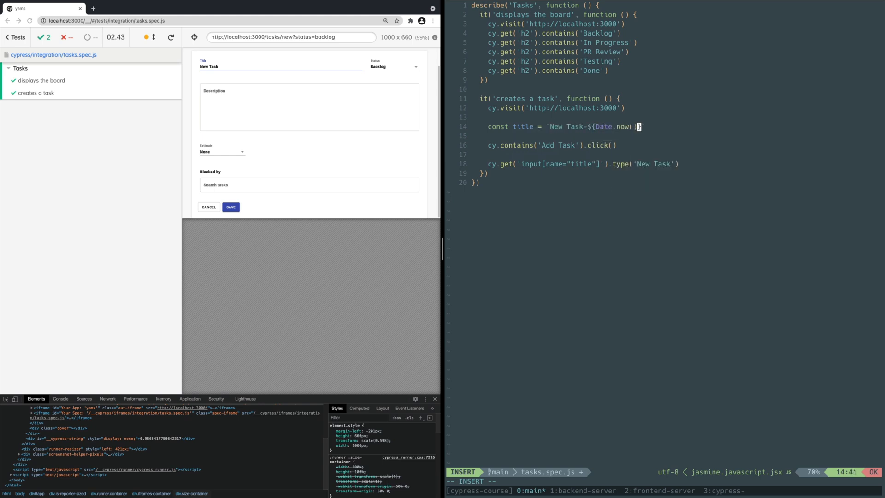
pyautogui.press('Escape')
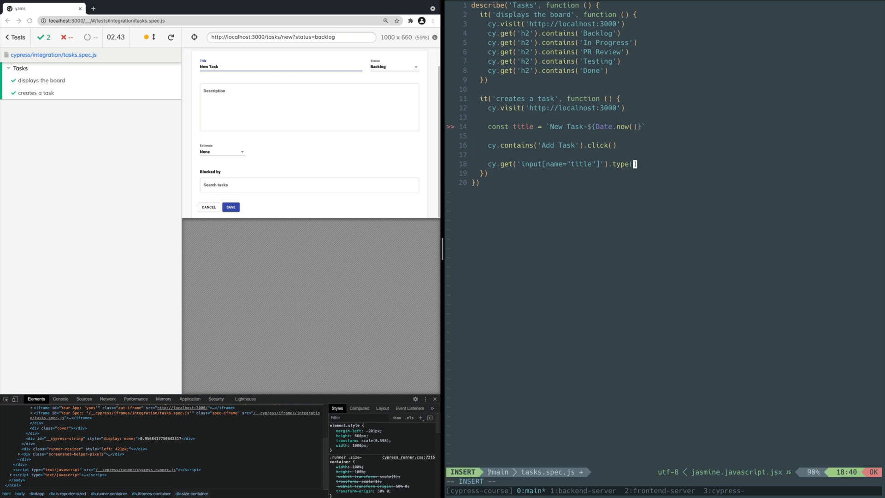
pyautogui.write('title')
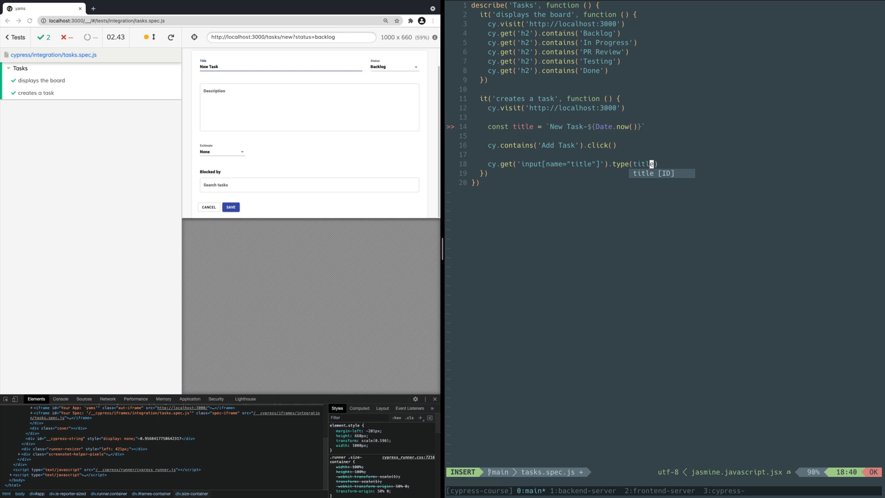
pyautogui.press('Escape')
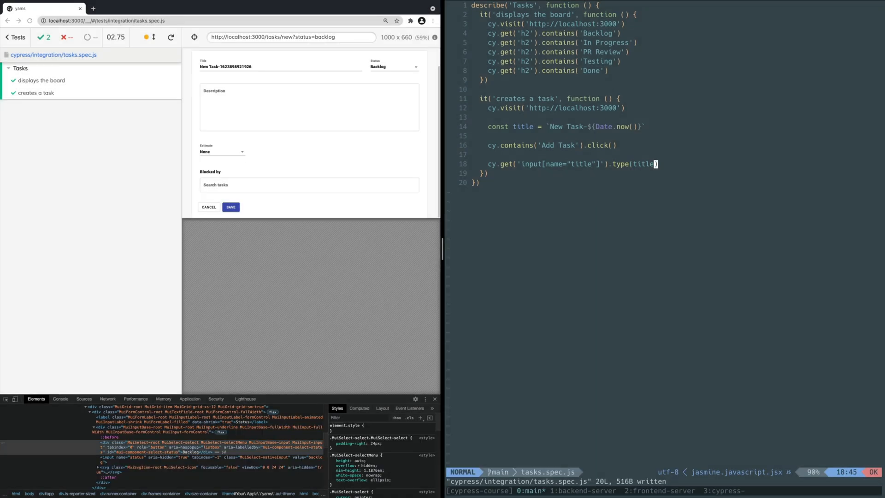
# Add cy.get('#mui-component-select-status').click() and cy.contains('In Progress').click(), then save
pyautogui.write('cy')
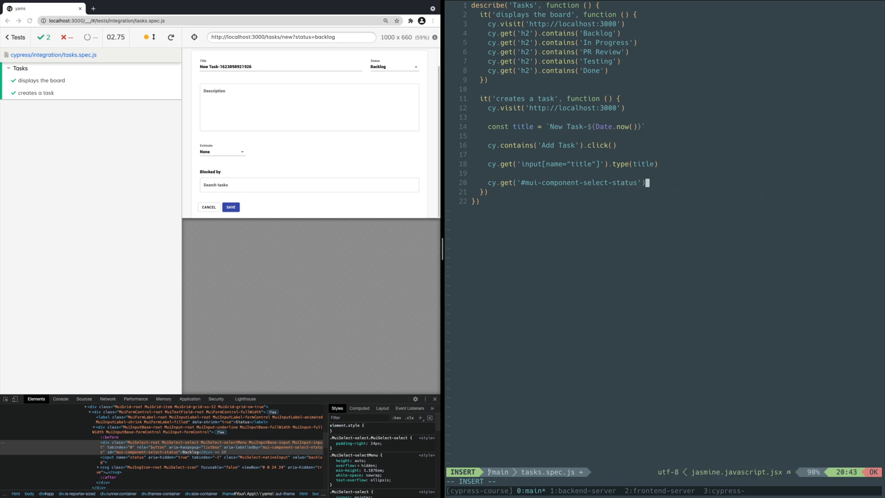
pyautogui.write('.click()')
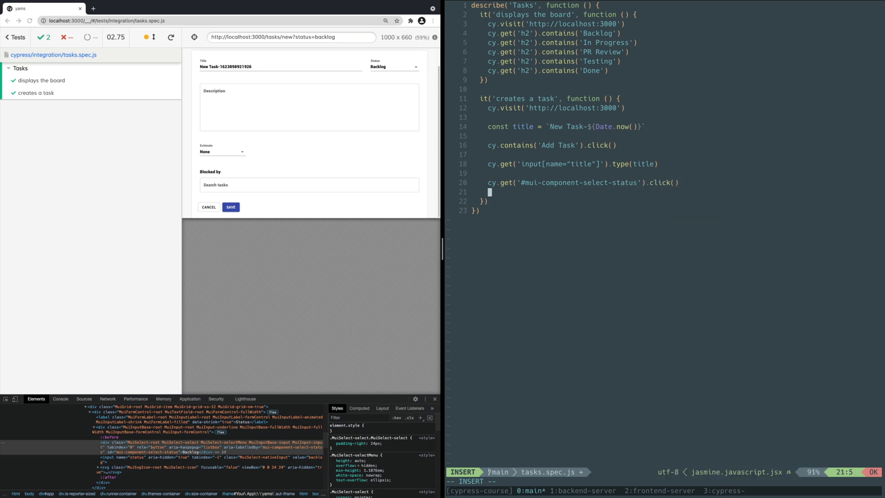
pyautogui.write('cy.contains(')
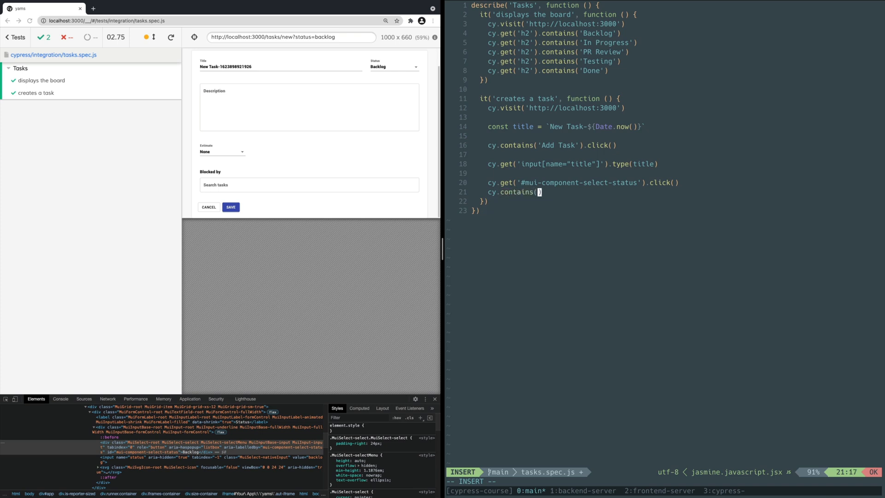
pyautogui.write("'In Progress'")
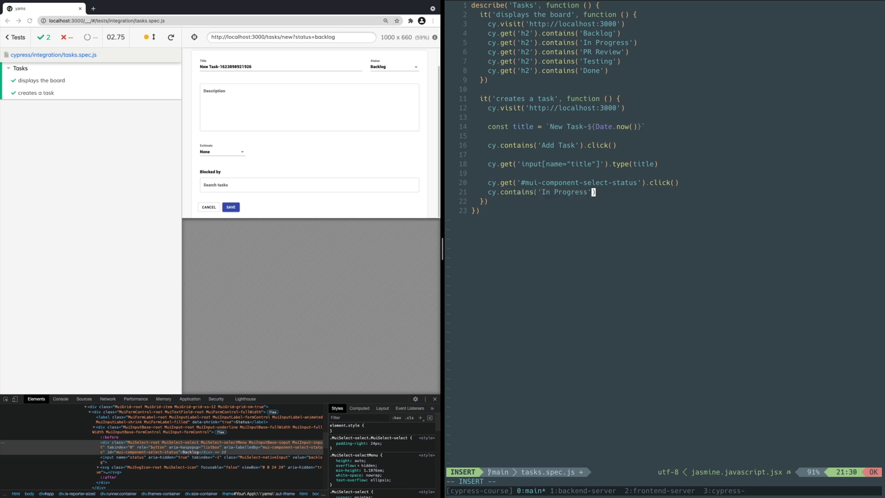
pyautogui.write('.click()')
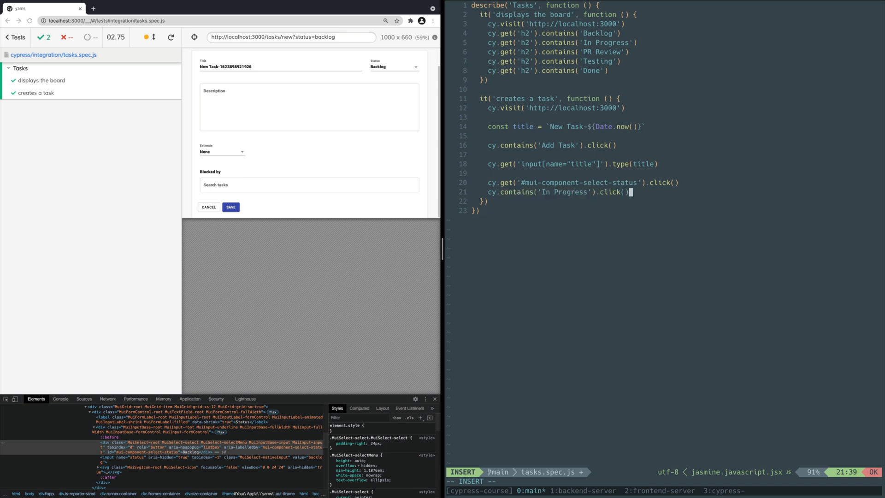
pyautogui.press('Escape')
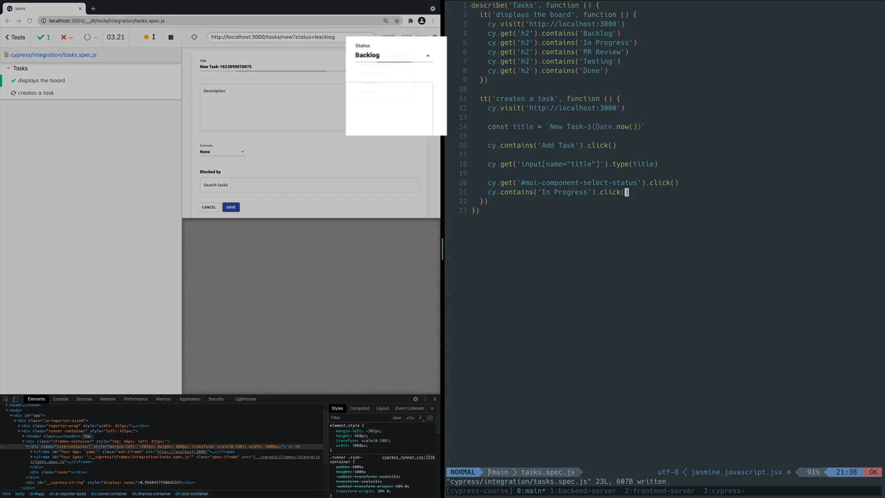
pyautogui.click(371, 72)
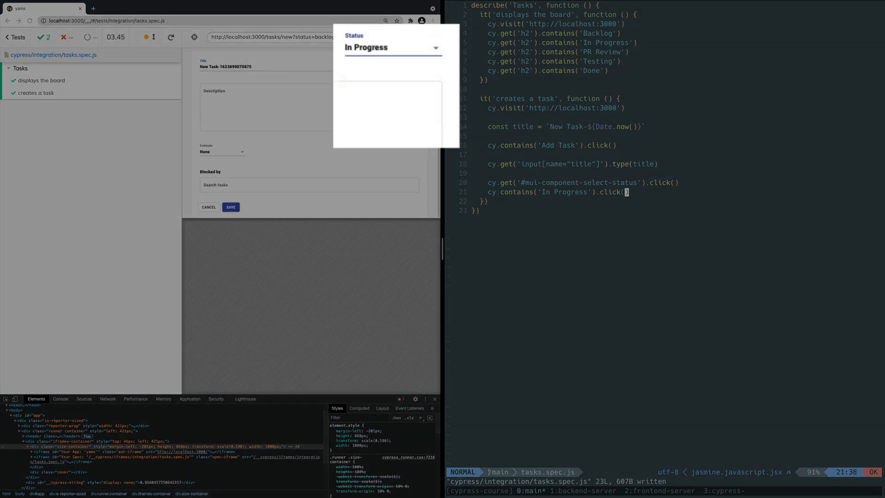
# Add cy.get('textarea[name="description"]').type('Do the thing.') and start the next cy.get( line
pyautogui.click(392, 47)
pyautogui.write('cy.get(\'textarea[name="description')
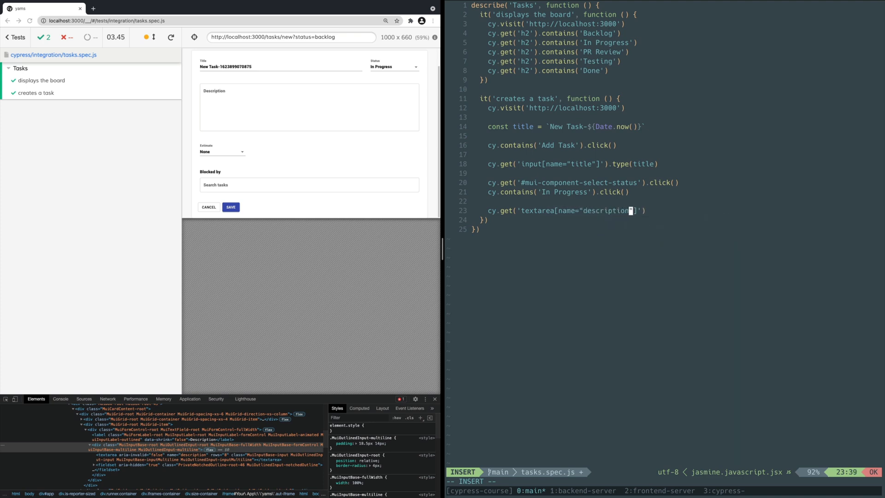
pyautogui.write(".type('Do the thing.")
pyautogui.write('cy.get(')
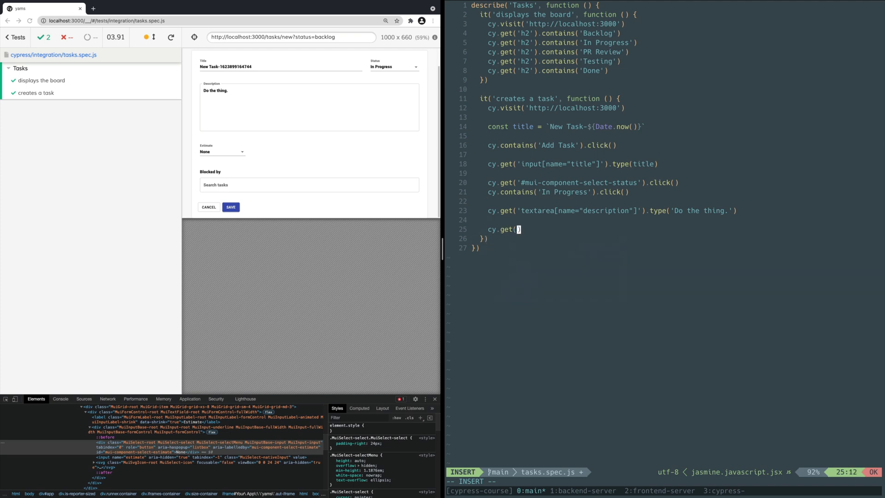
# Complete cy.get('#mui-component-select-estimate').click() with cy.contains('3').click() and save
pyautogui.write("'#mui-component-select-estimate'")
pyautogui.write("cy.contains('3').click()")
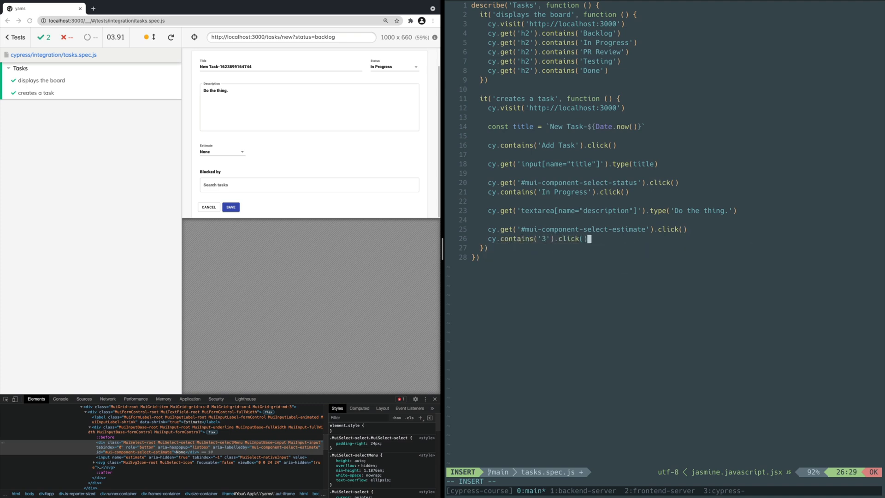
pyautogui.press('Escape')
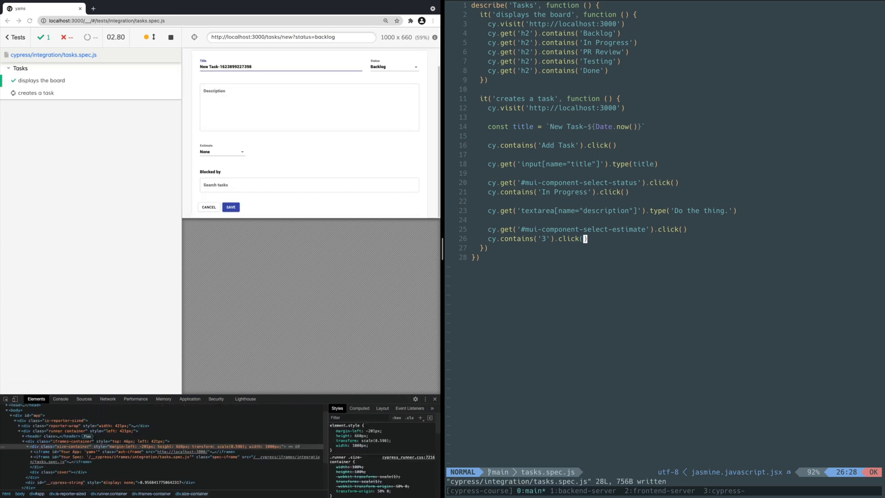
pyautogui.click(171, 37)
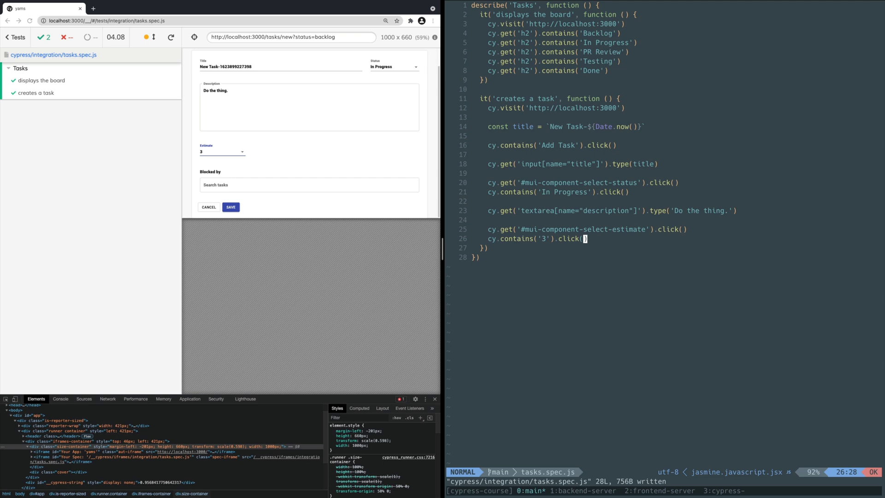
# Add cy.contains('Save').click() to submit the form and write the spec with :w
pyautogui.write("cy.contains('Save').click(")
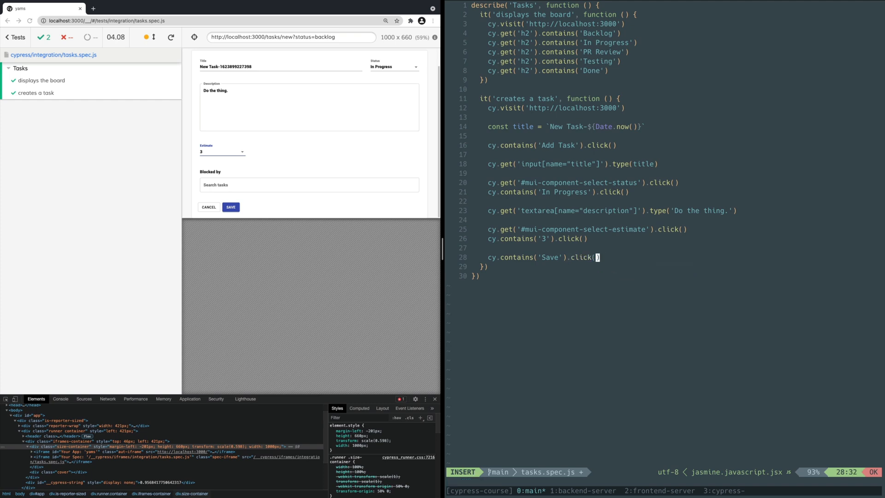
pyautogui.press('Escape')
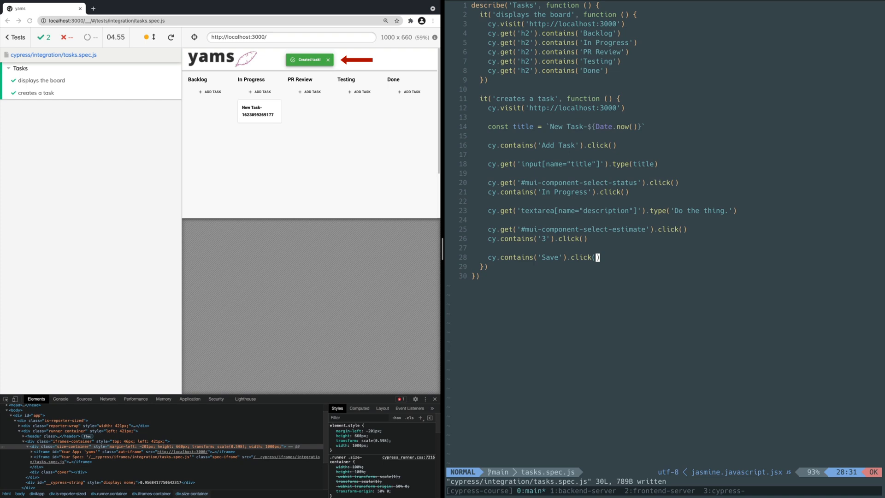
pyautogui.click(328, 60)
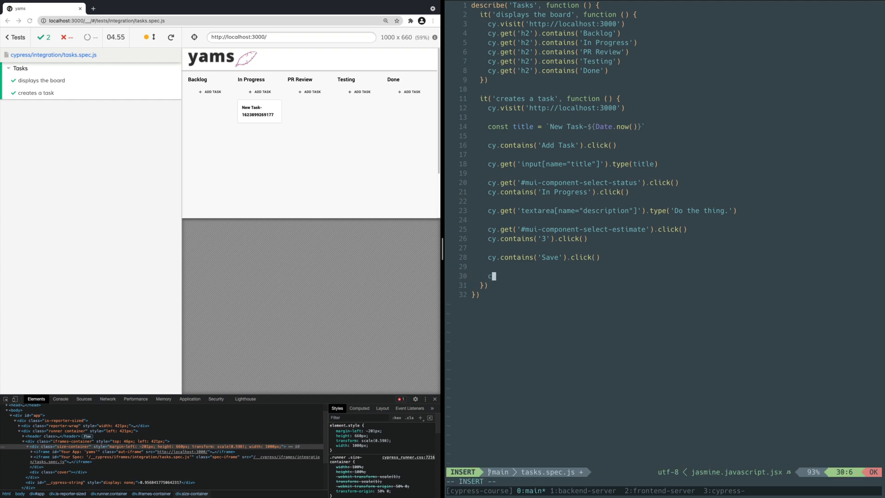
# Assert 'Created task!' appears and '#column-in_progress' contains the title, then write the spec
pyautogui.write("cy.contains('Created task!")
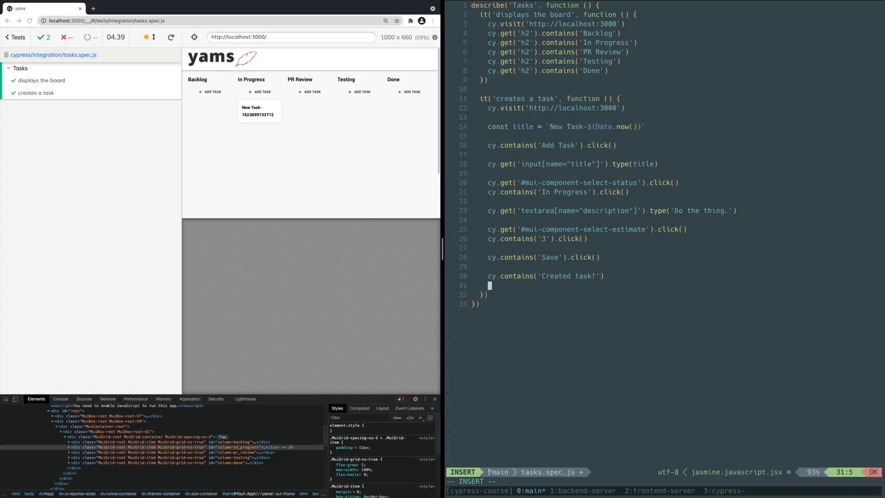
pyautogui.write("cy.get('#'")
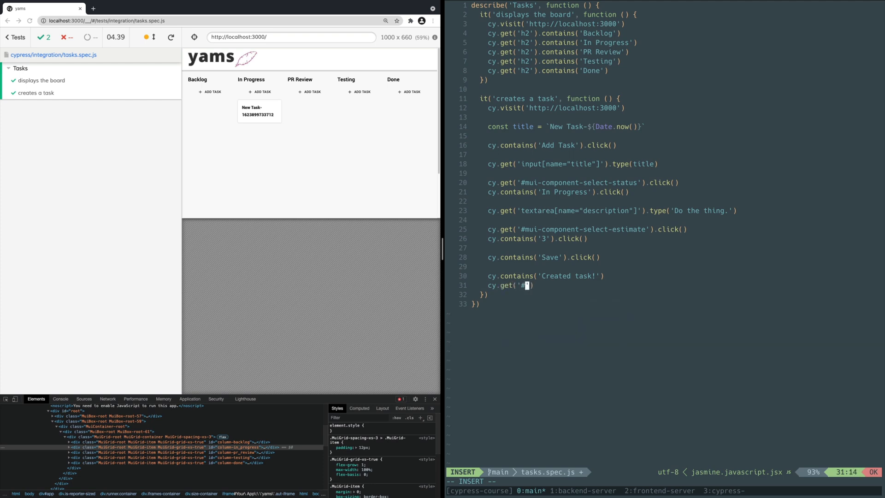
pyautogui.write('column-in_progress')
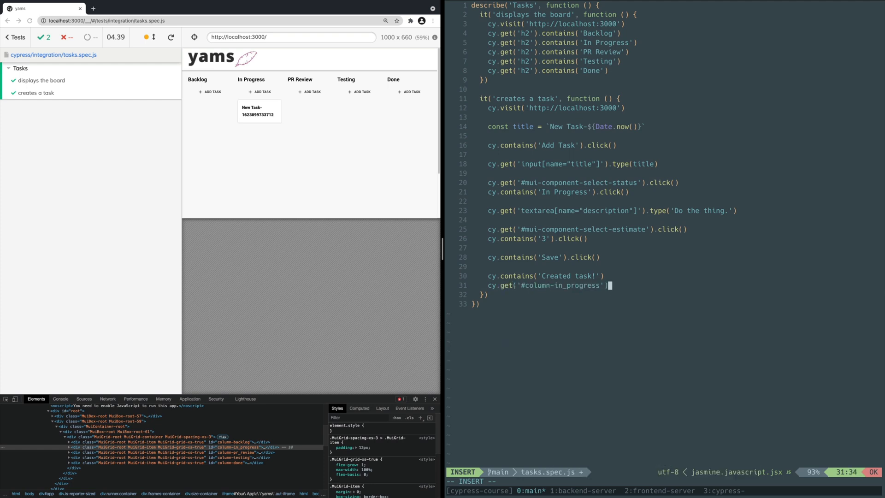
pyautogui.write('.contains(title')
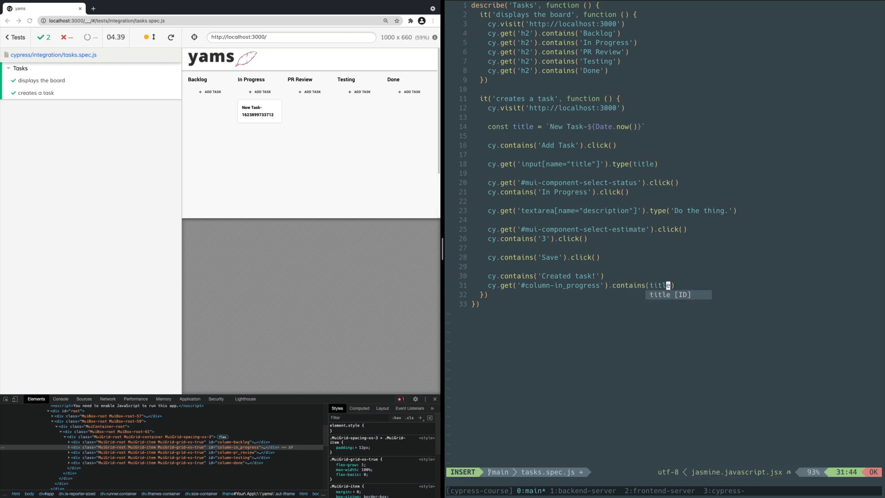
pyautogui.press('Escape')
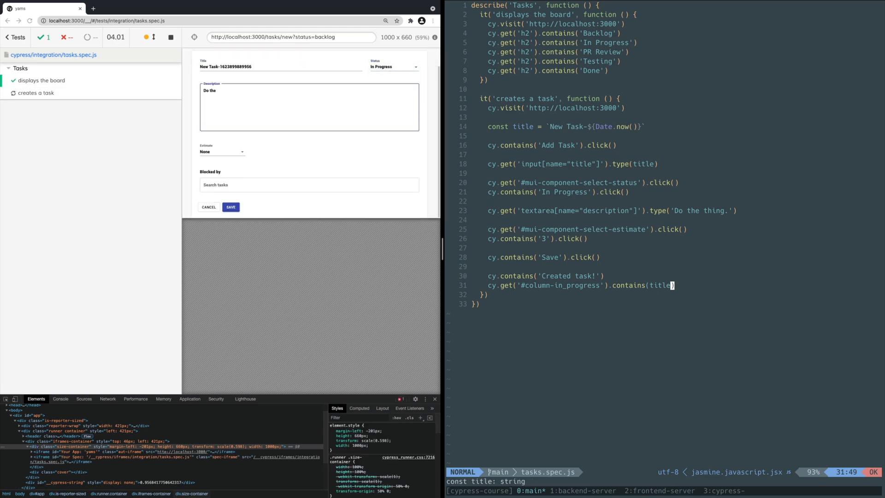
pyautogui.click(230, 207)
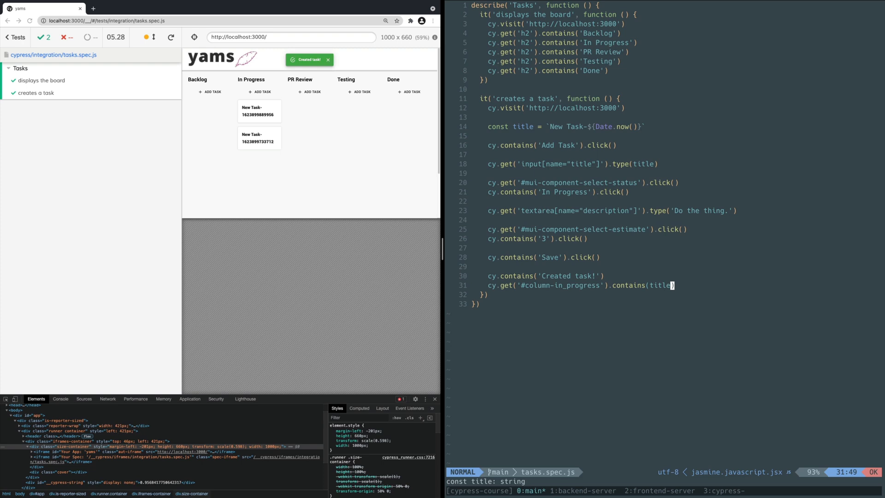